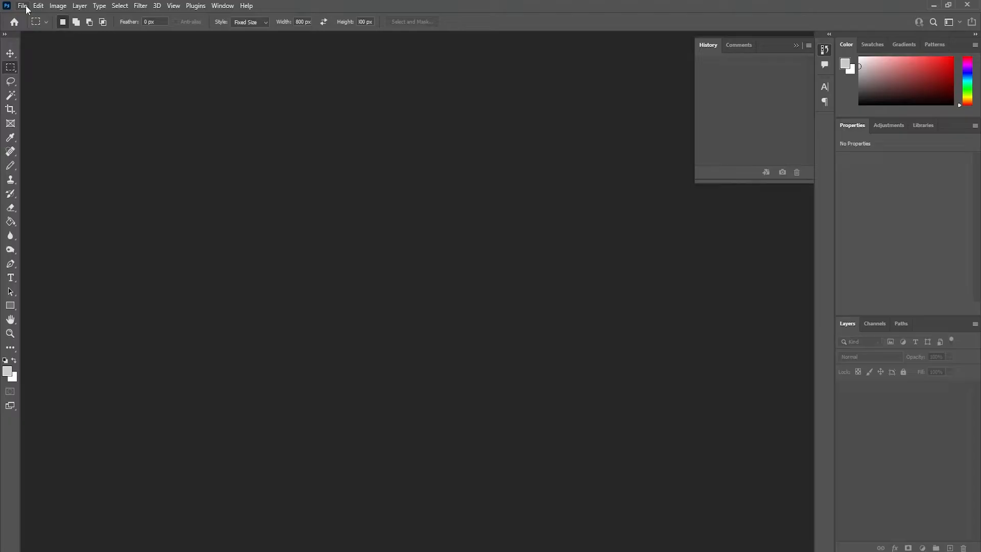
Create a new blank white document from the 1000 × 1000 px recent preset
left_click(23, 5)
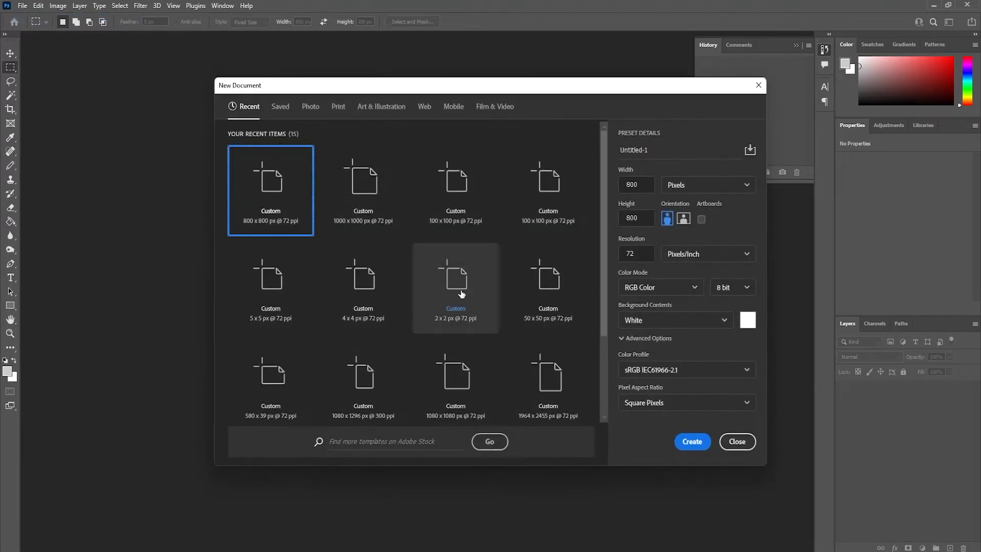
left_click(362, 190)
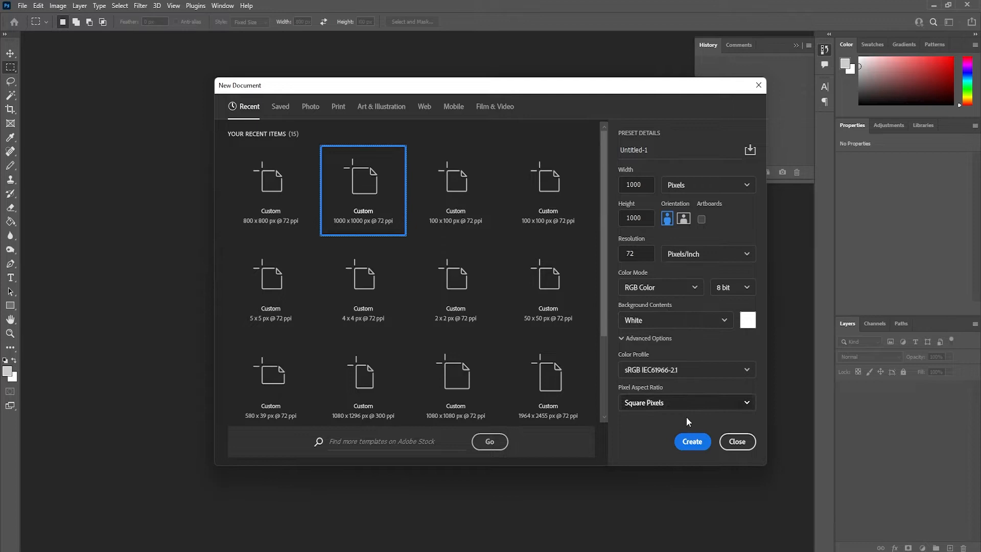
left_click(692, 441)
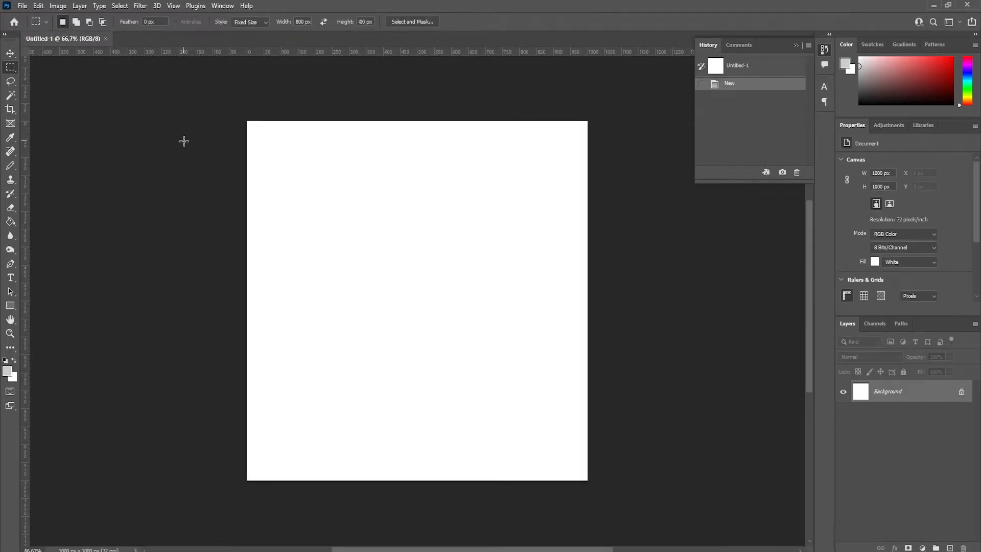
mouse_move(184, 132)
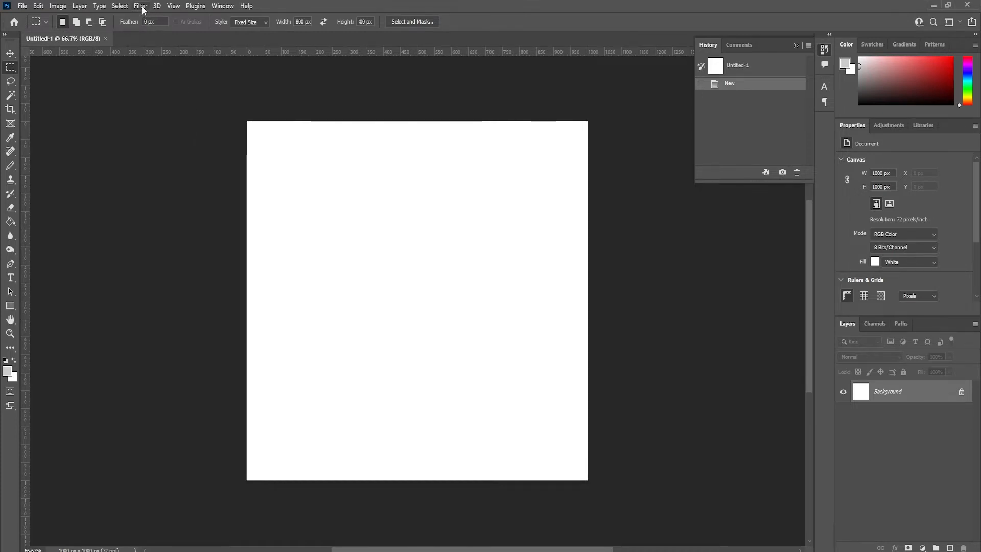
Apply Add Noise at 400%, Gaussian, Monochromatic to fill the canvas with grey noise
left_click(140, 6)
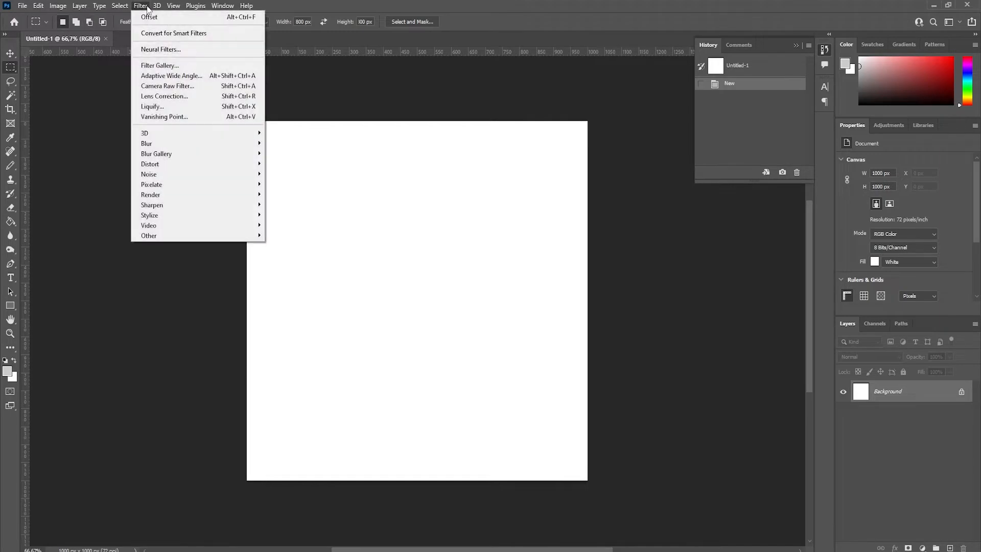
mouse_move(149, 173)
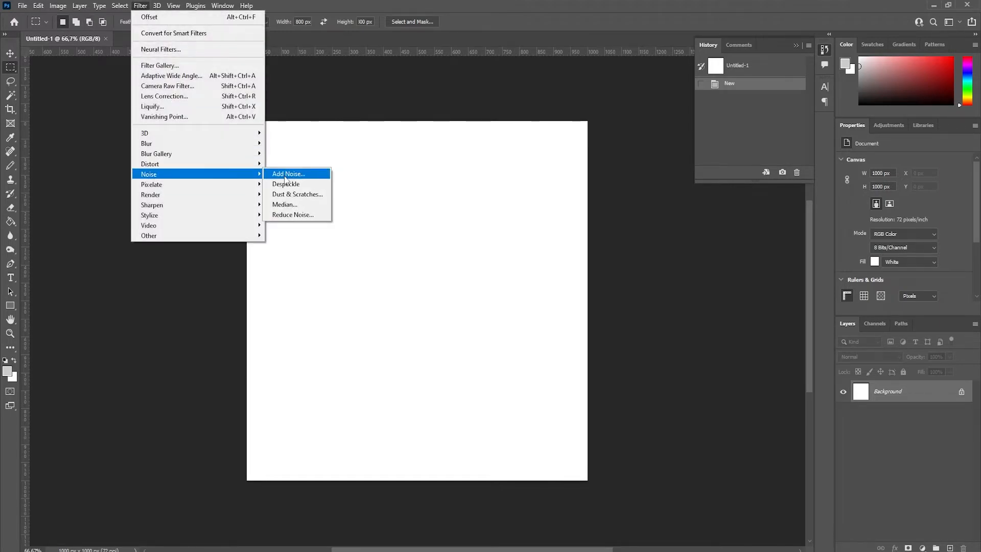
left_click(288, 173)
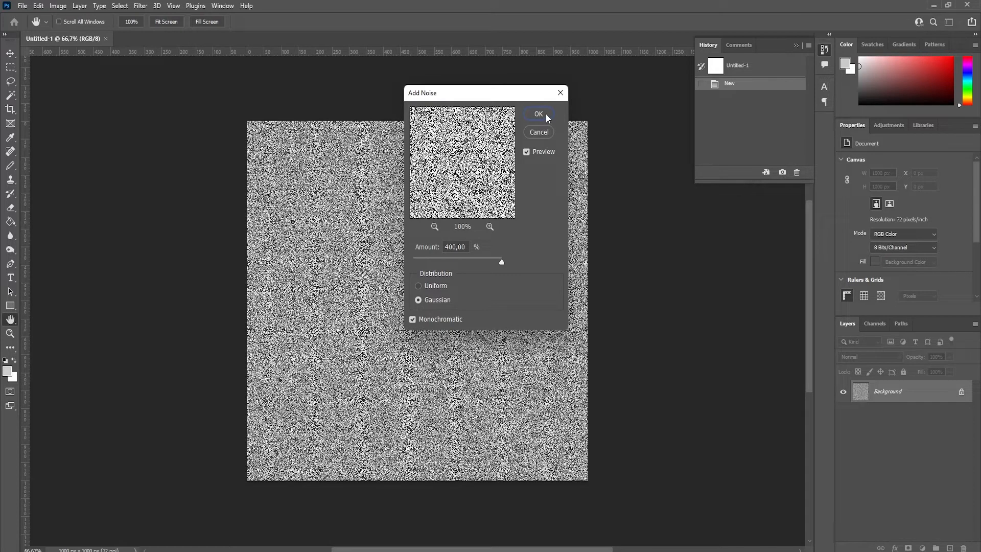
left_click(538, 114)
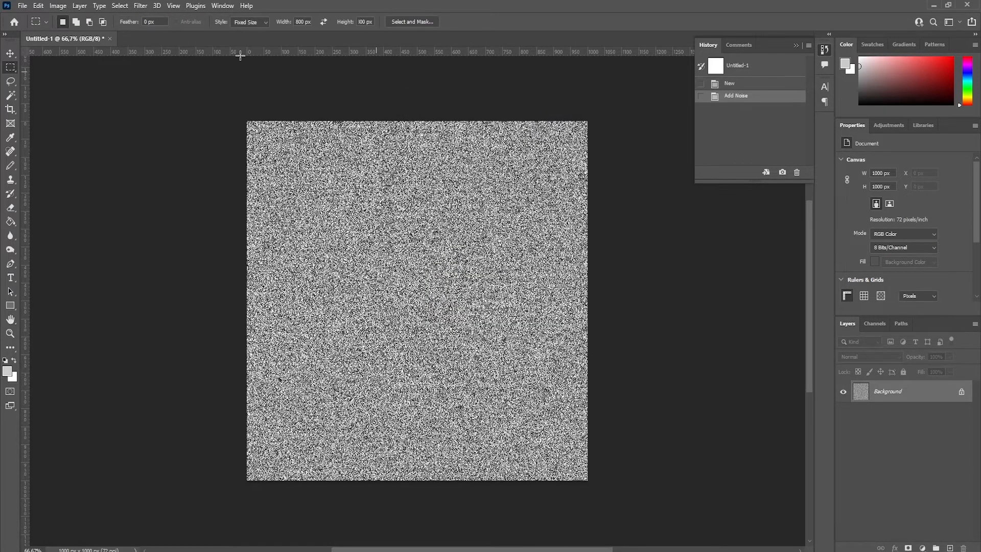
Apply Oil Paint with Stylization 1.0, Bristle Detail 10 and 90° lighting for an embossed texture
left_click(140, 6)
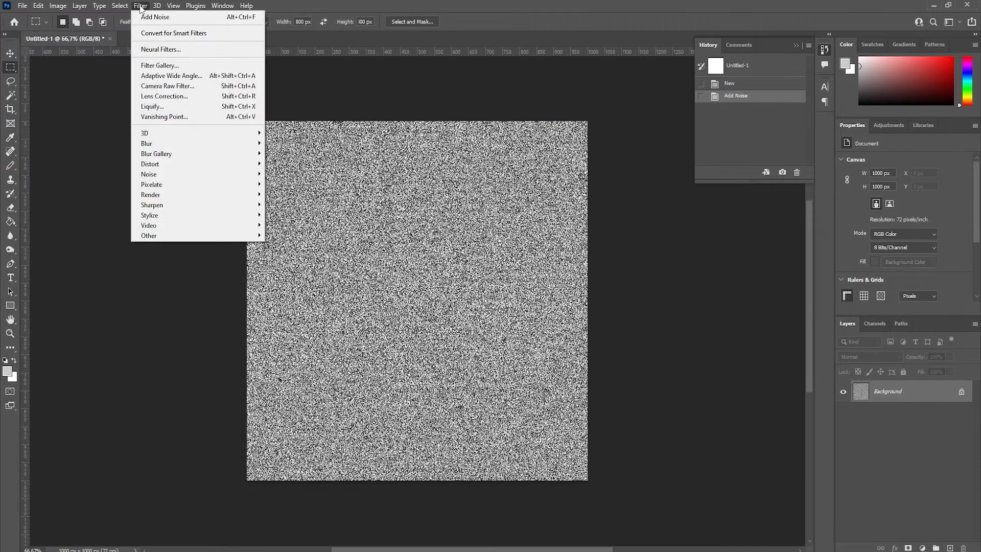
mouse_move(150, 214)
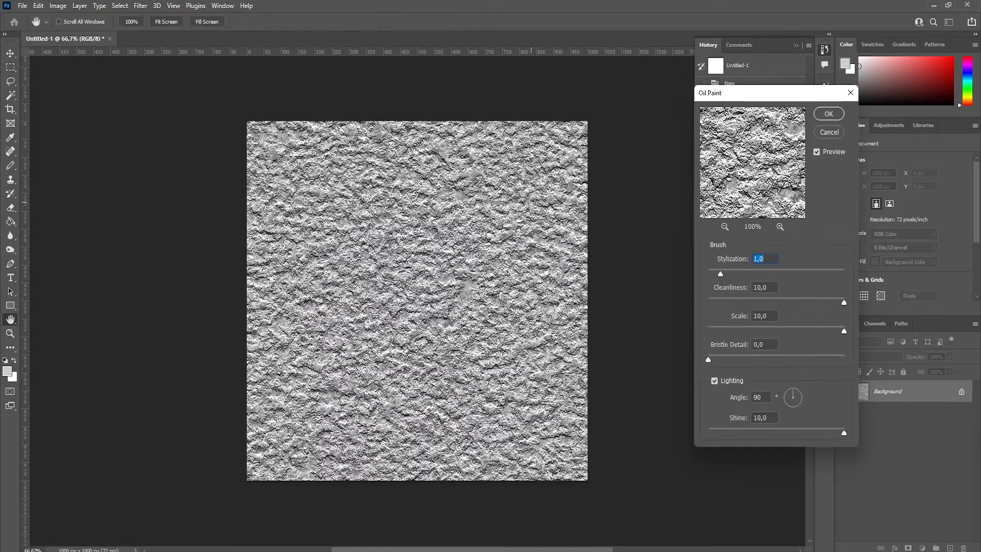
left_click_drag(719, 274, 726, 274)
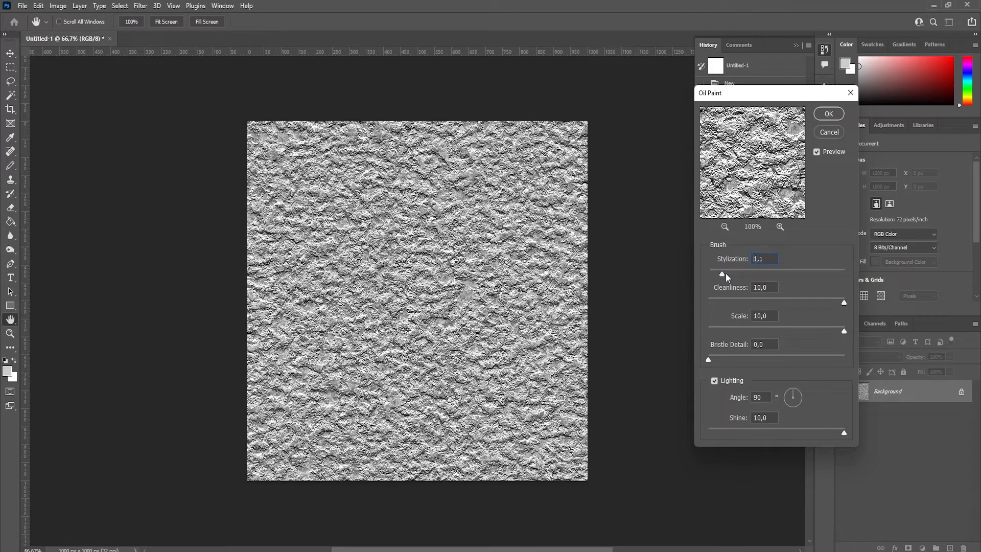
left_click_drag(724, 276, 730, 276)
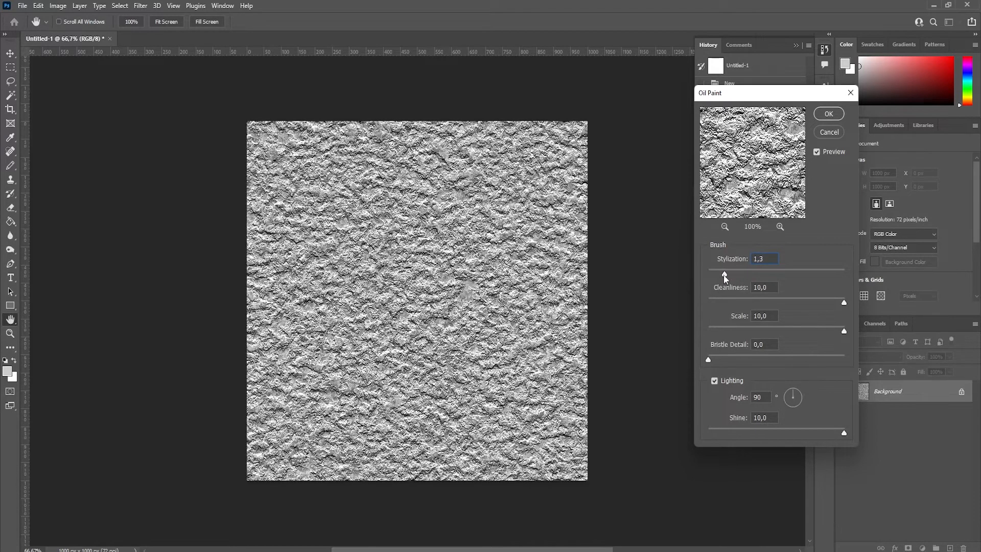
left_click_drag(725, 276, 722, 276)
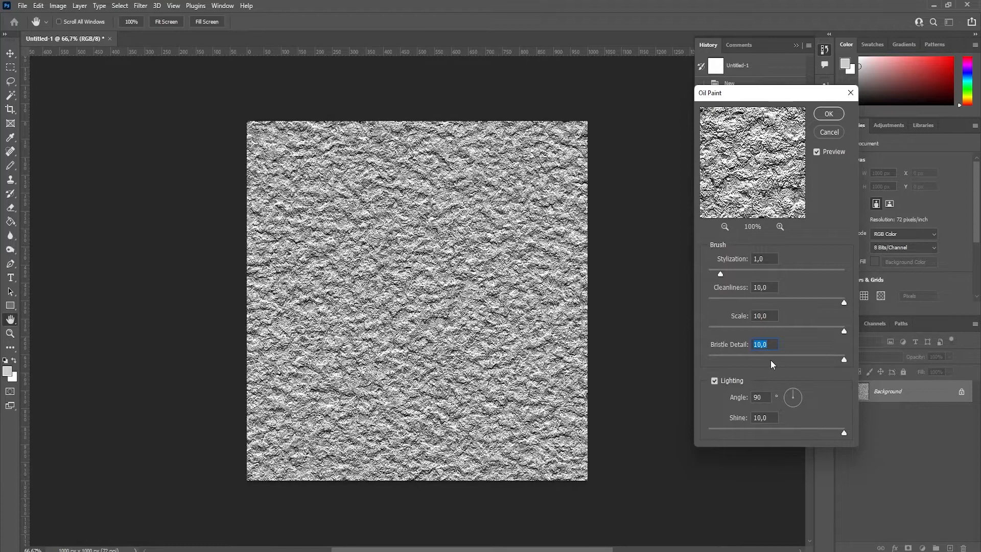
left_click(828, 113)
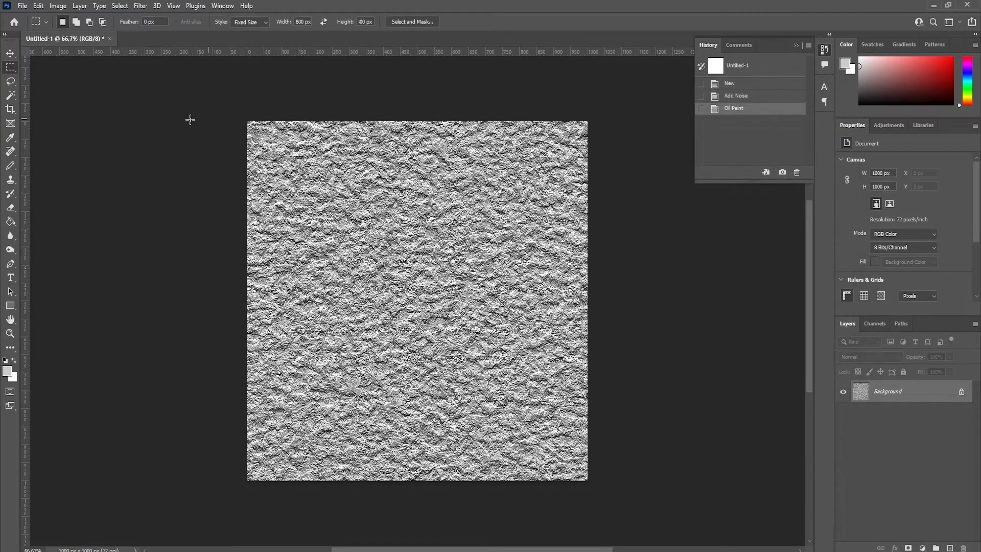
left_click(119, 5)
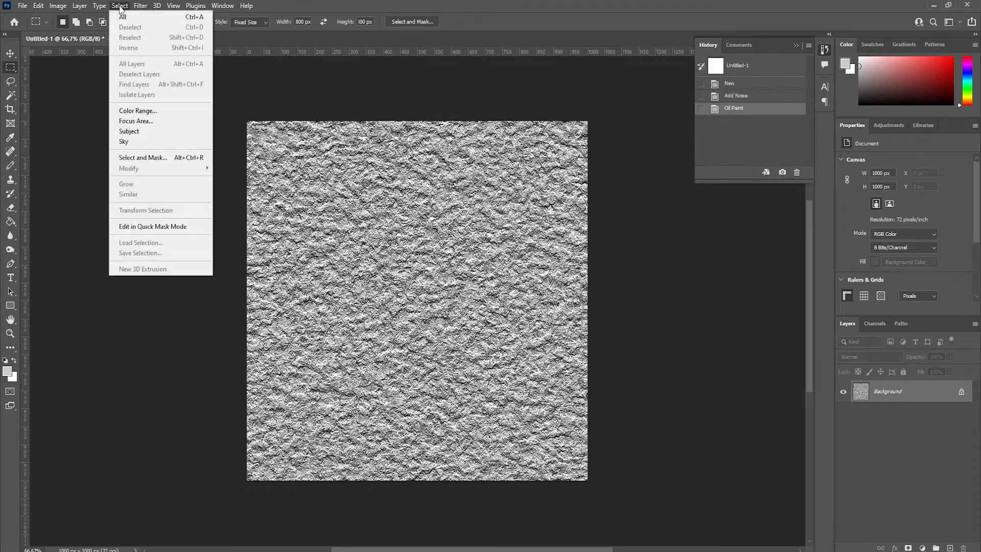
Apply a Motion Blur at 0° angle and 100 px distance for horizontal streaks
left_click(139, 6)
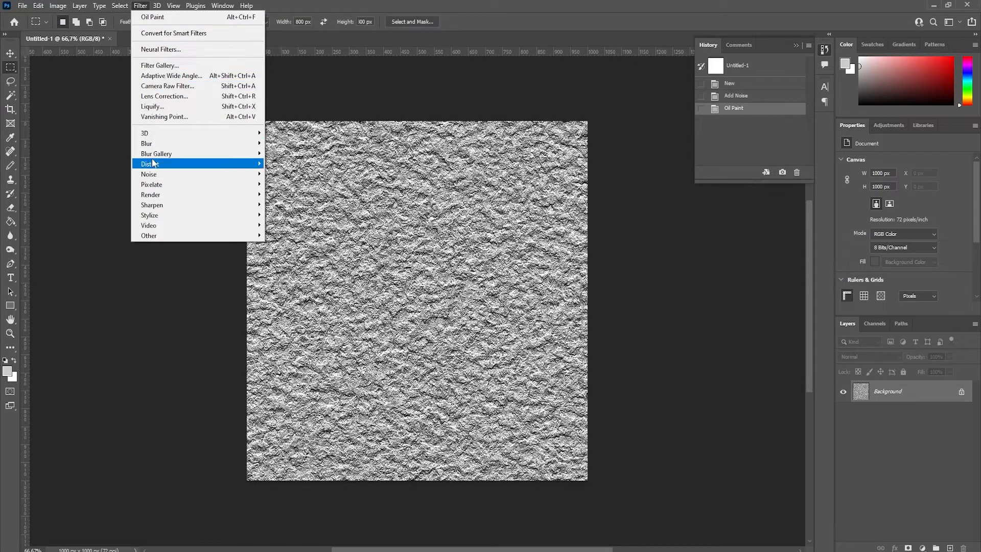
mouse_move(147, 143)
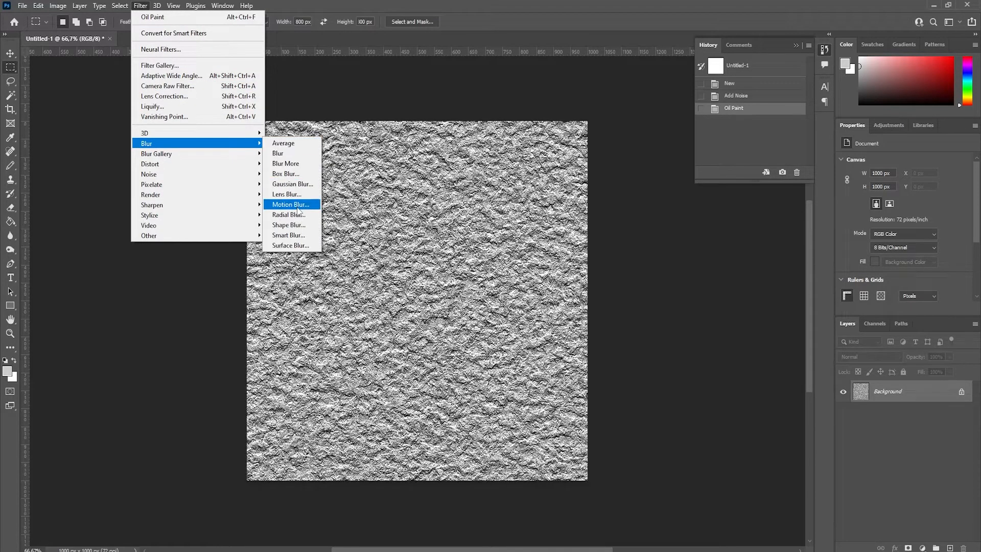
left_click(290, 204)
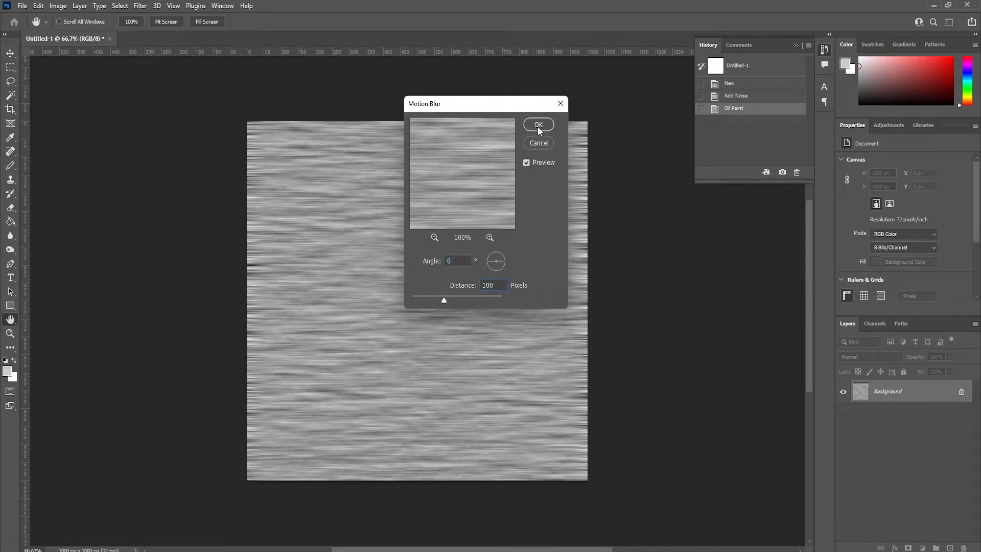
left_click(538, 124)
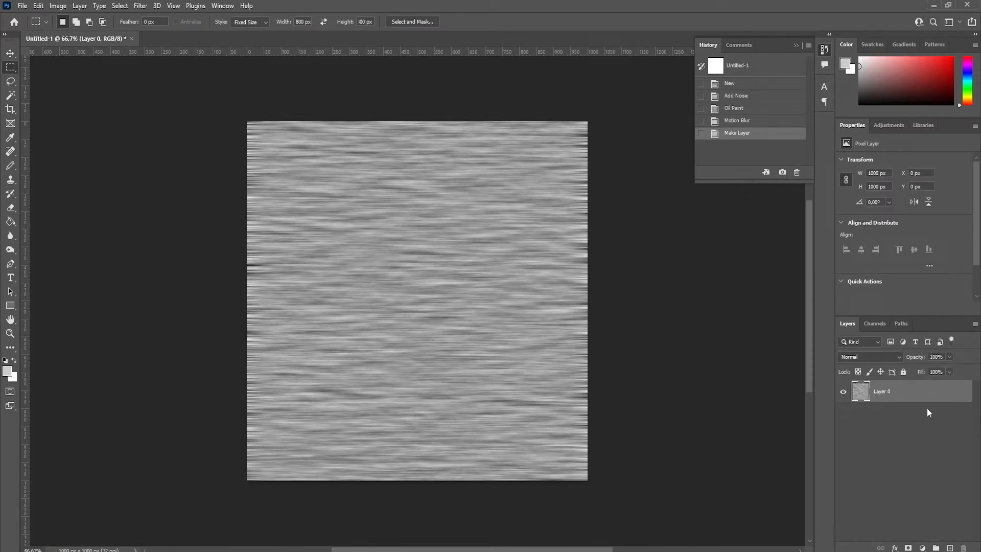
Duplicate Layer 0, rotate the copy 90° and blend it in Linear Light for a crosshatch
right_click(882, 390)
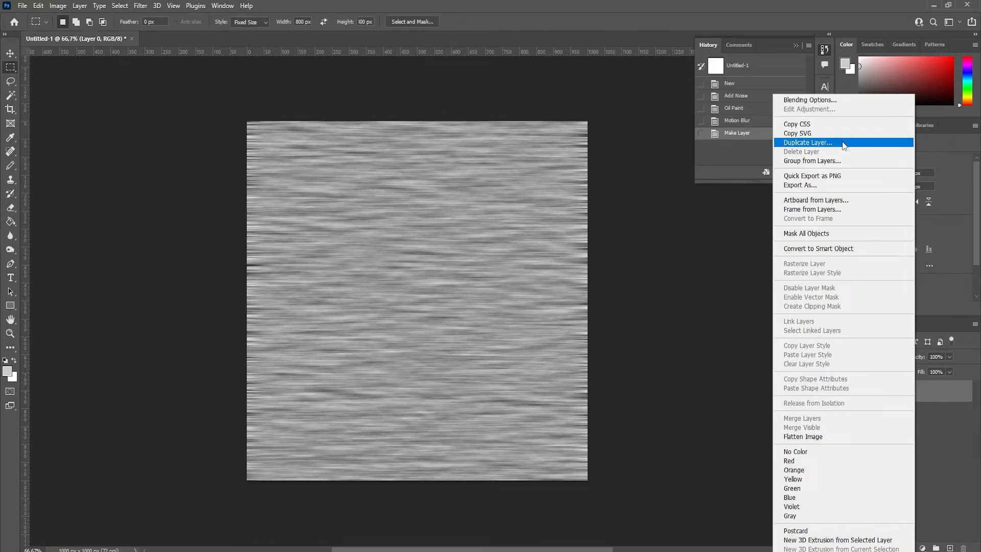
left_click(807, 142)
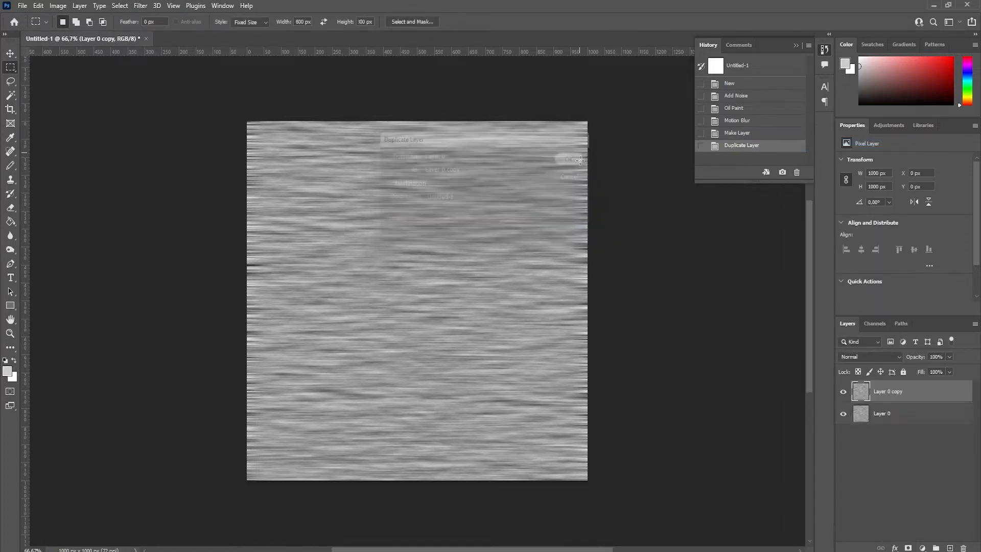
left_click(38, 6)
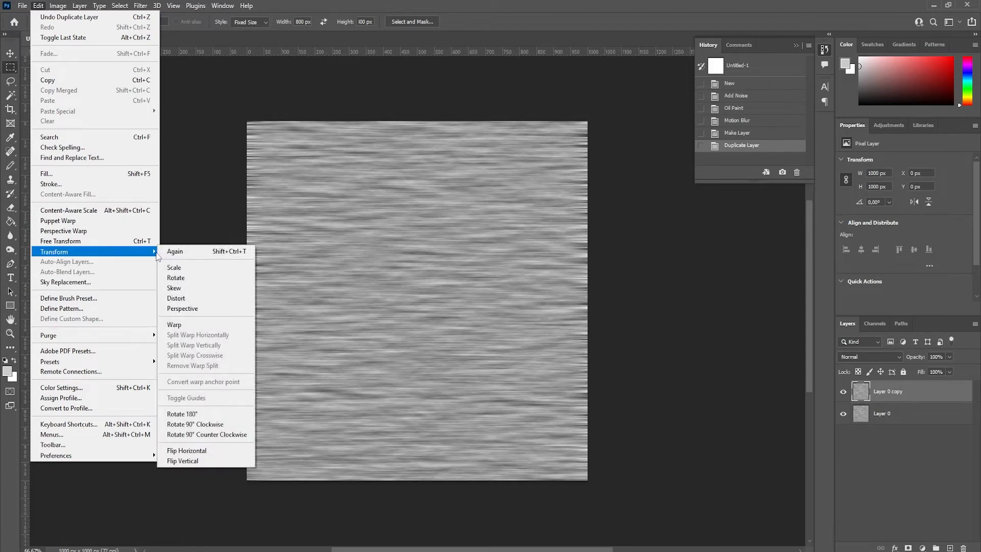
left_click(195, 424)
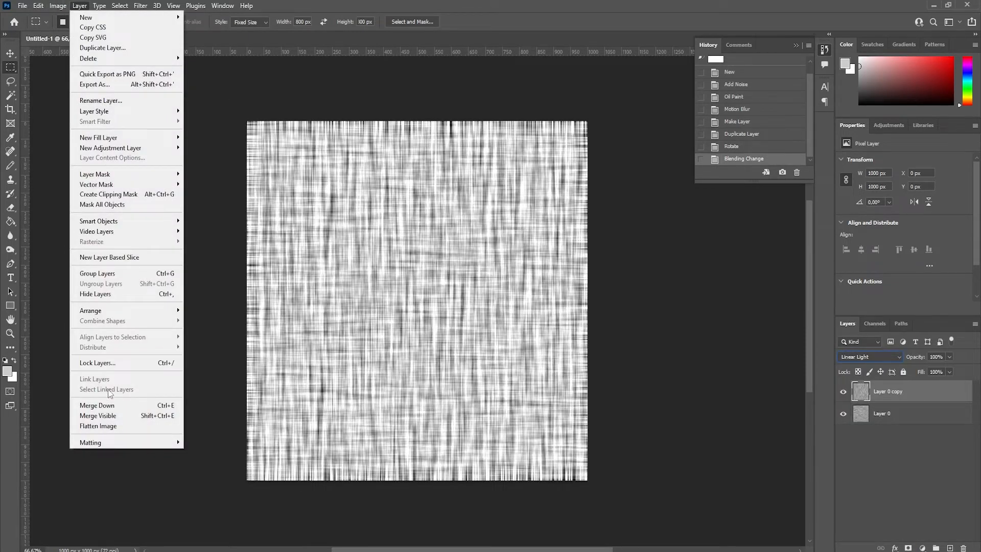
Flatten the image into a single Background layer
left_click(98, 426)
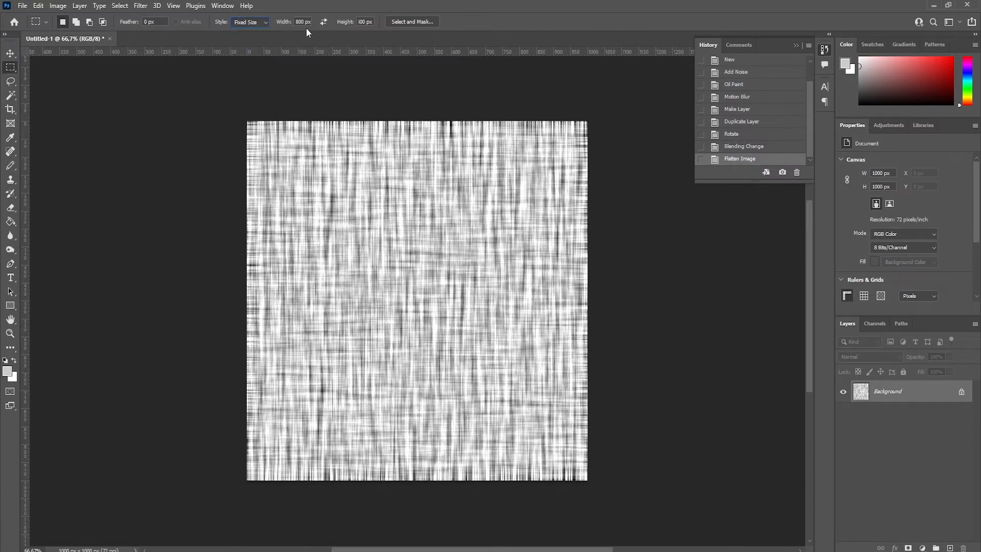
Place a fixed 800 × 800 px marquee over the texture's middle and copy it
left_click(366, 22)
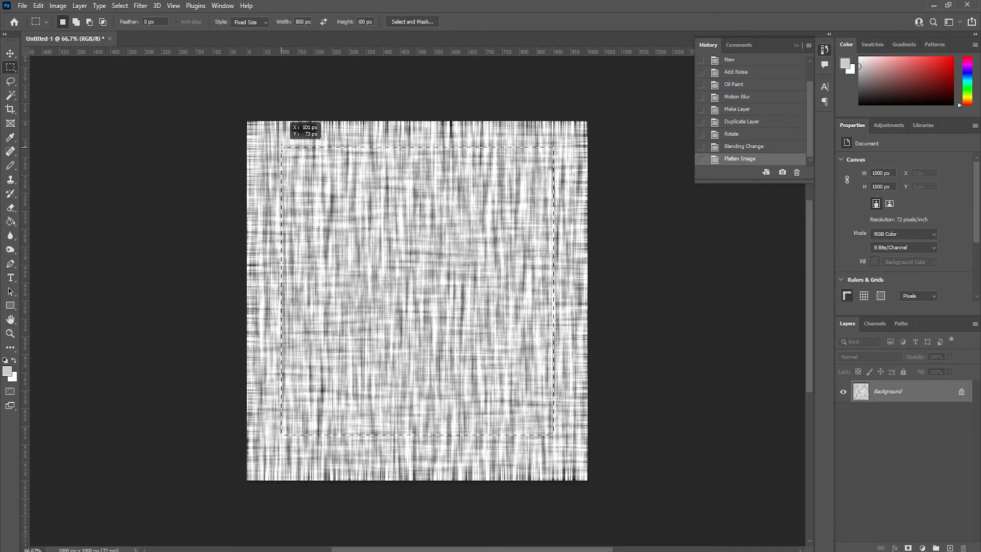
left_click(38, 5)
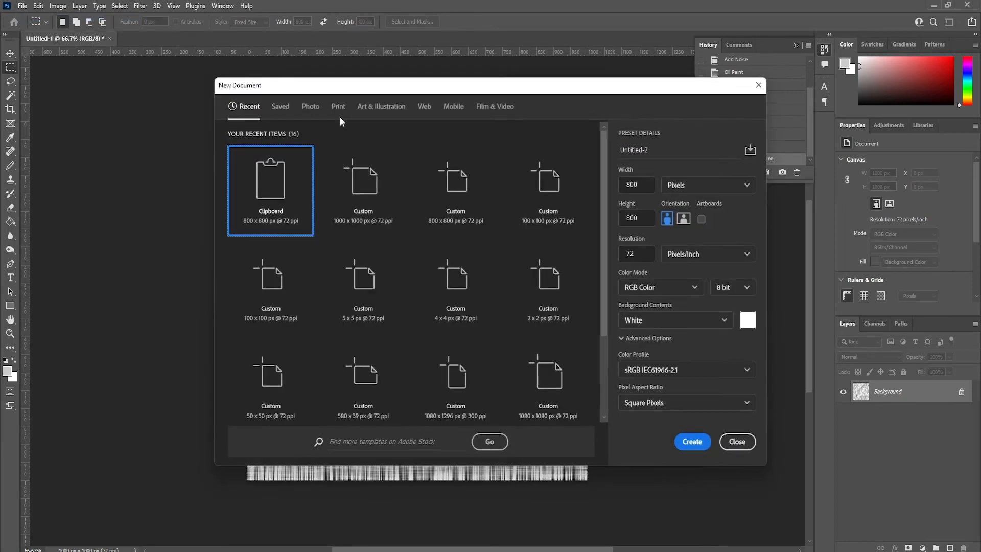
mouse_move(692, 441)
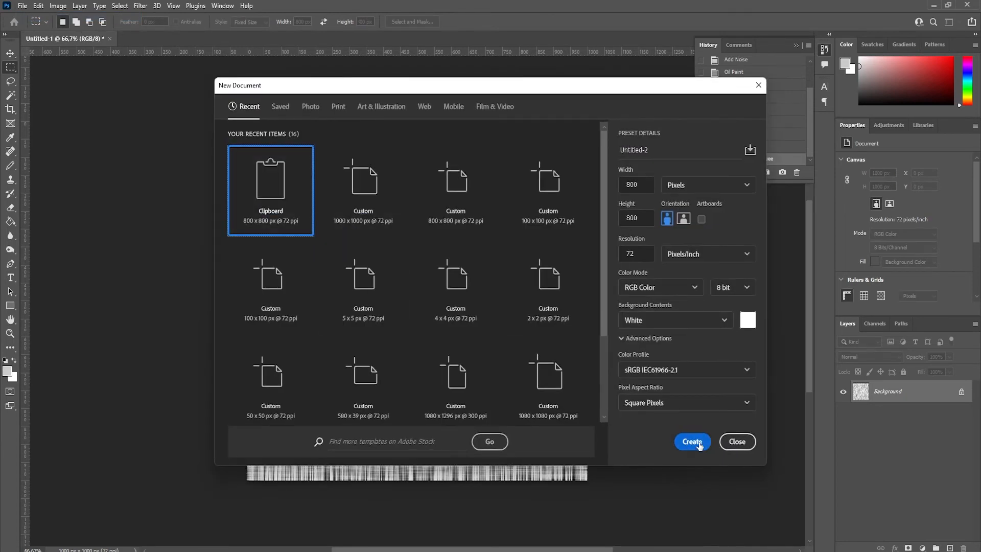
Create the new 800 × 800 px Untitled-2 document from the Clipboard preset
left_click(691, 441)
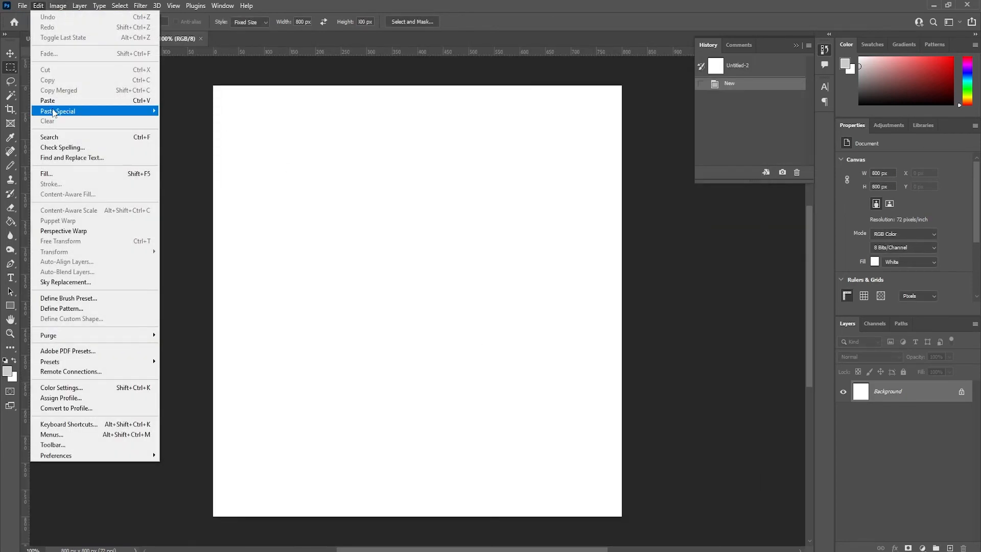